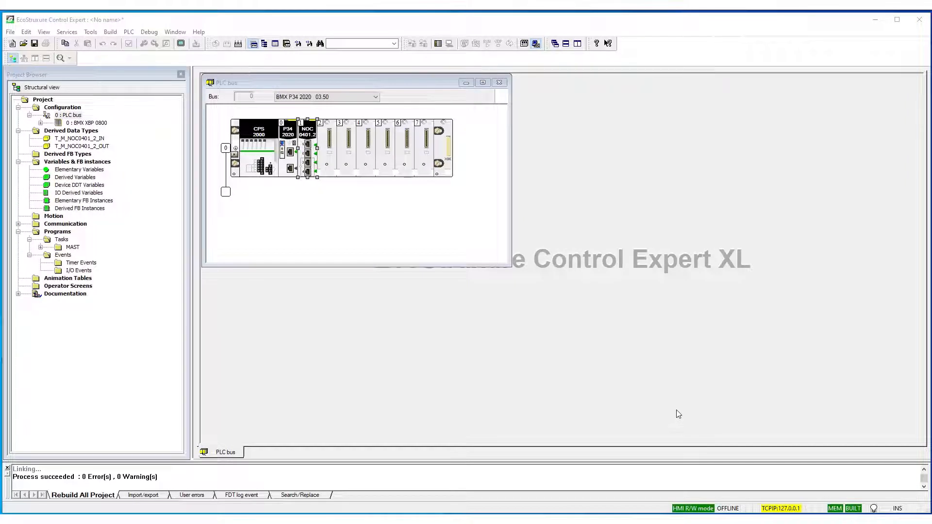
pyautogui.moveTo(705, 403)
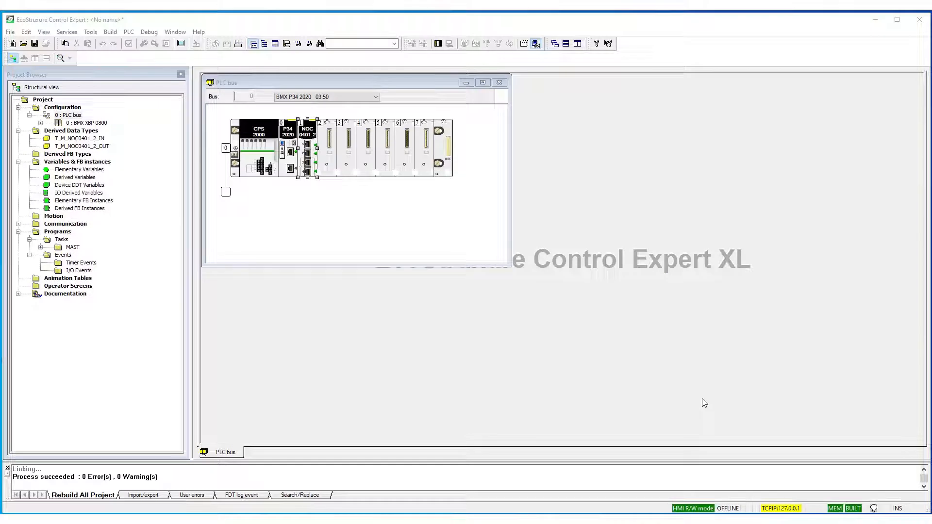
pyautogui.moveTo(89, 31)
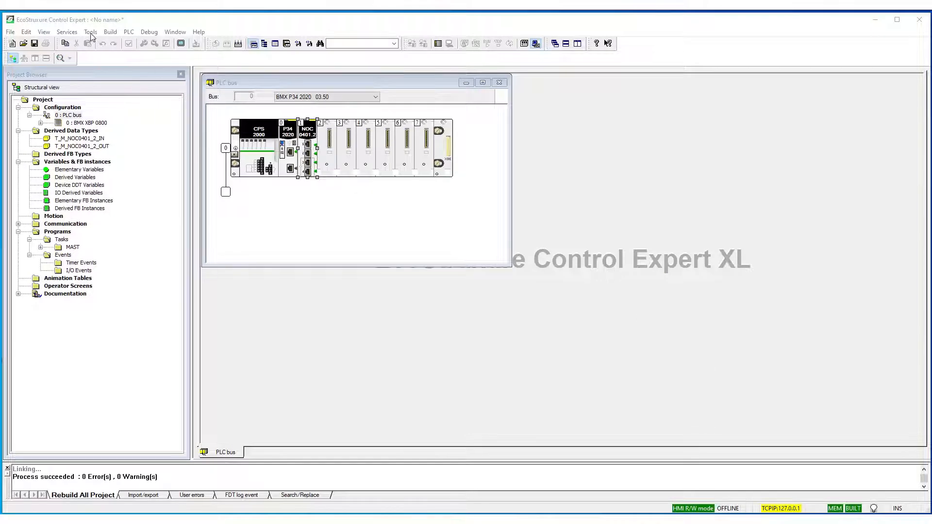
# - Bring up the Tools menu listing project tools and browsers, including the DTM Browser
pyautogui.click(89, 31)
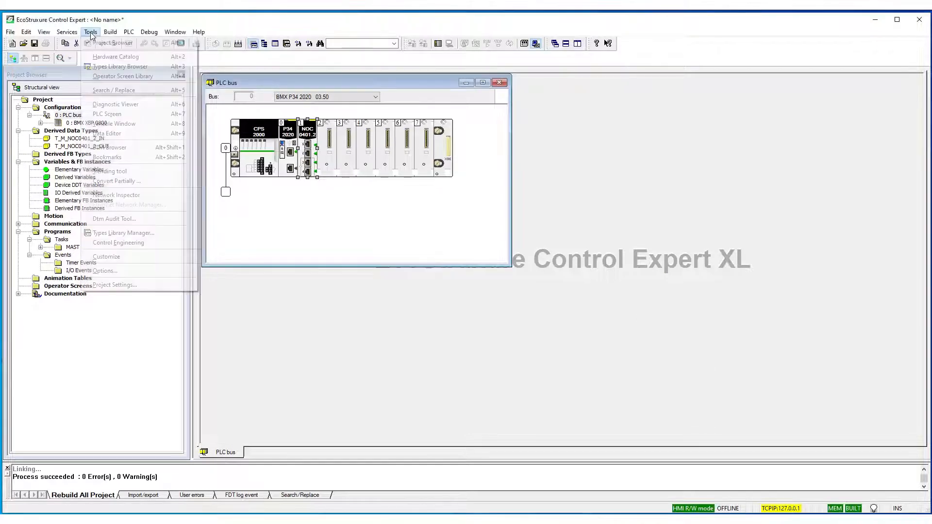
pyautogui.moveTo(109, 147)
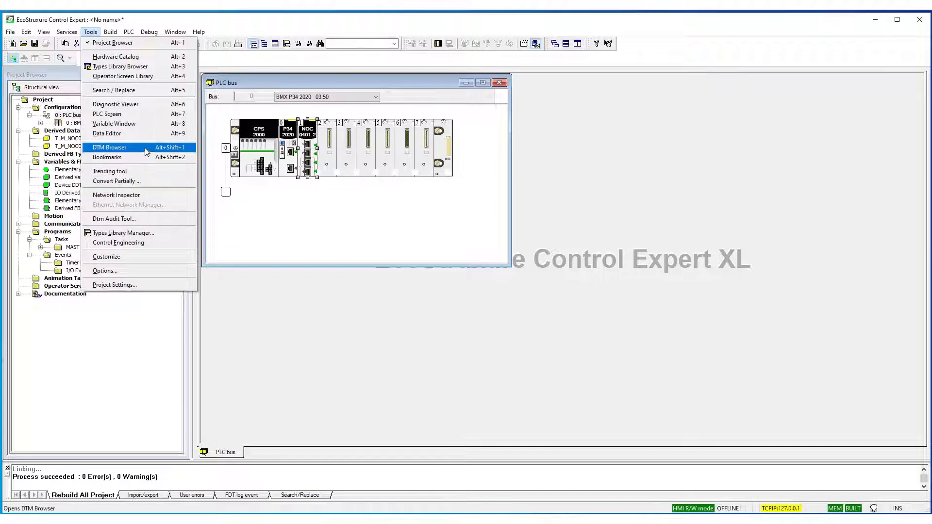
# - Launch the EDS Addition wizard from the M_NOC0401_2 module's actions in the DTM Browser
pyautogui.click(110, 147)
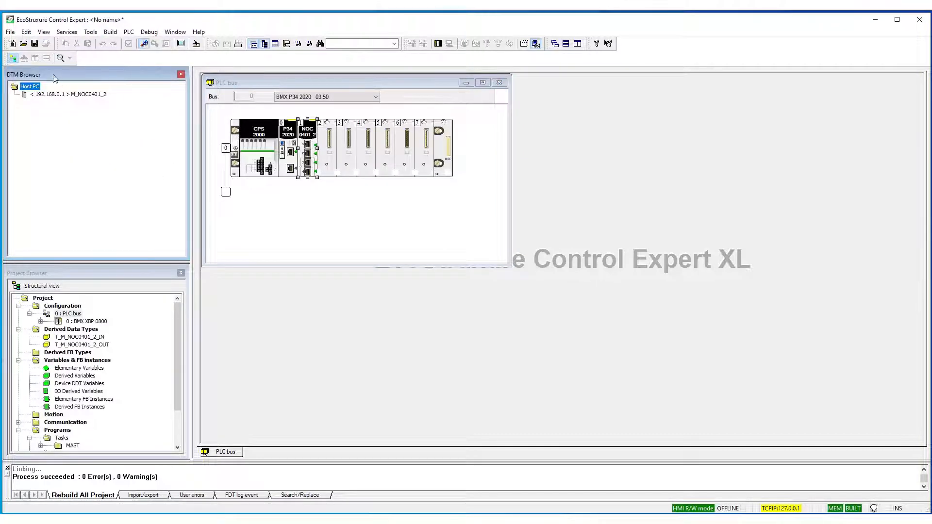
pyautogui.click(70, 94)
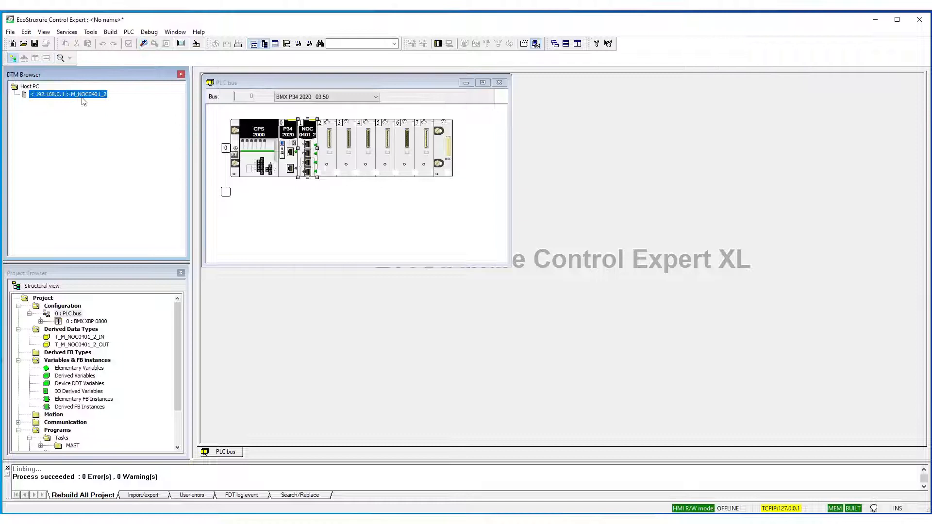
pyautogui.rightClick(67, 94)
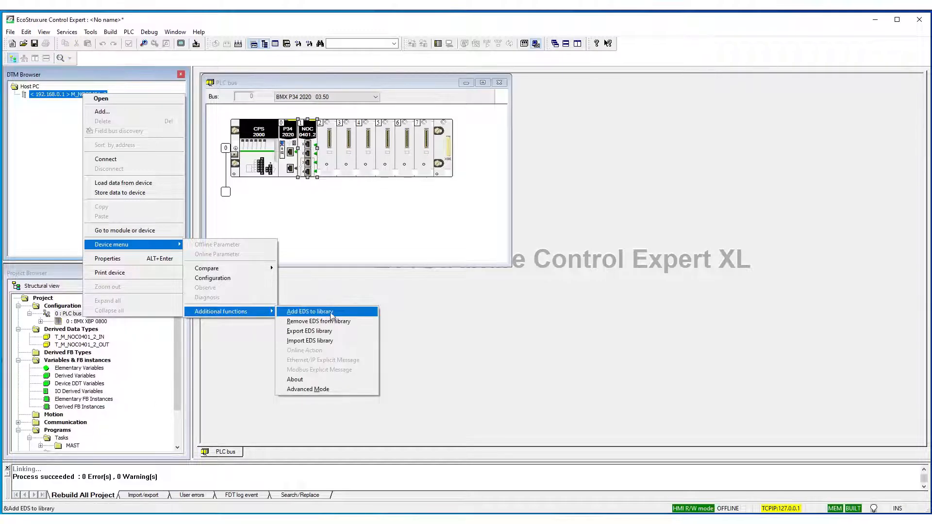
pyautogui.click(309, 312)
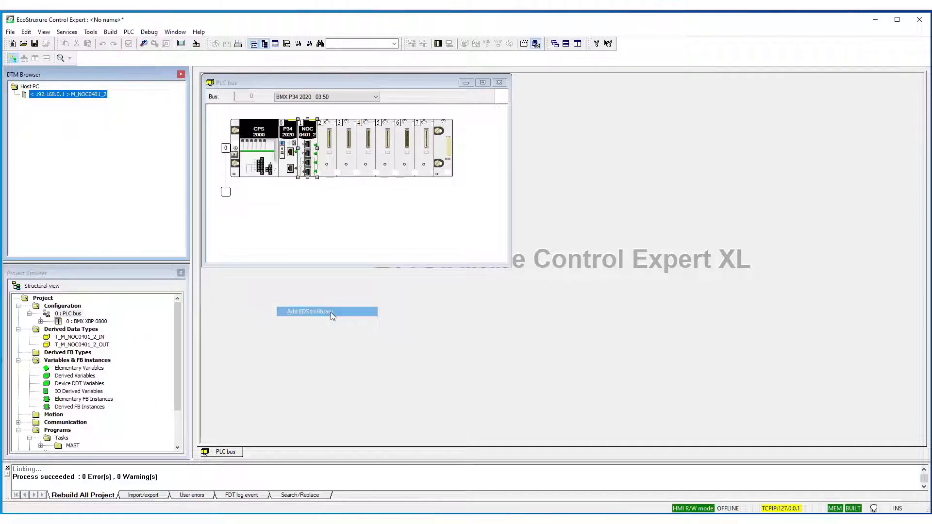
pyautogui.click(304, 312)
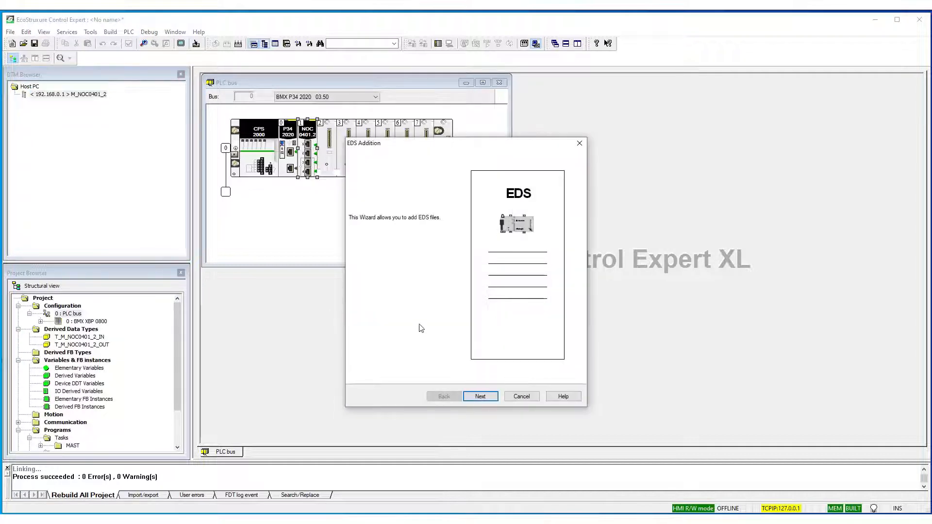
# - Point the wizard to the A_Power Flex > EtherNetIP_753 folder as the EDS source
pyautogui.click(480, 396)
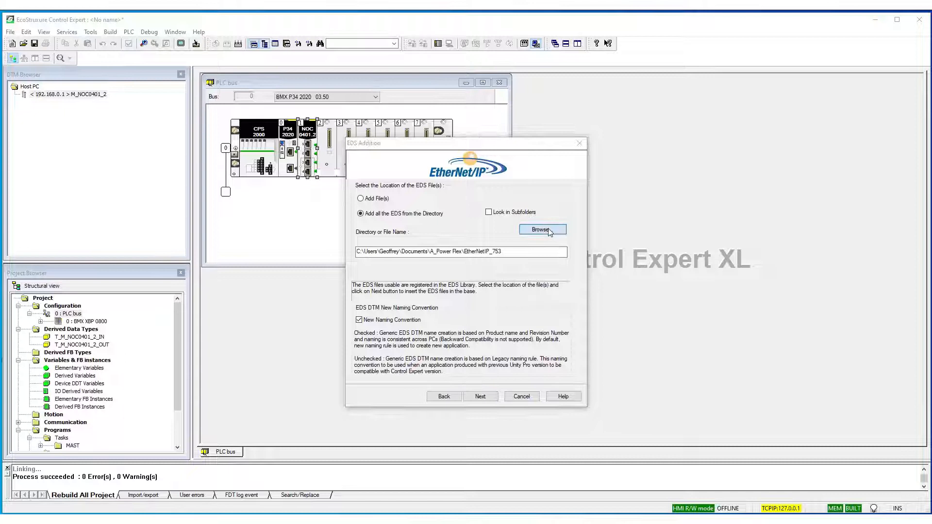
pyautogui.click(542, 229)
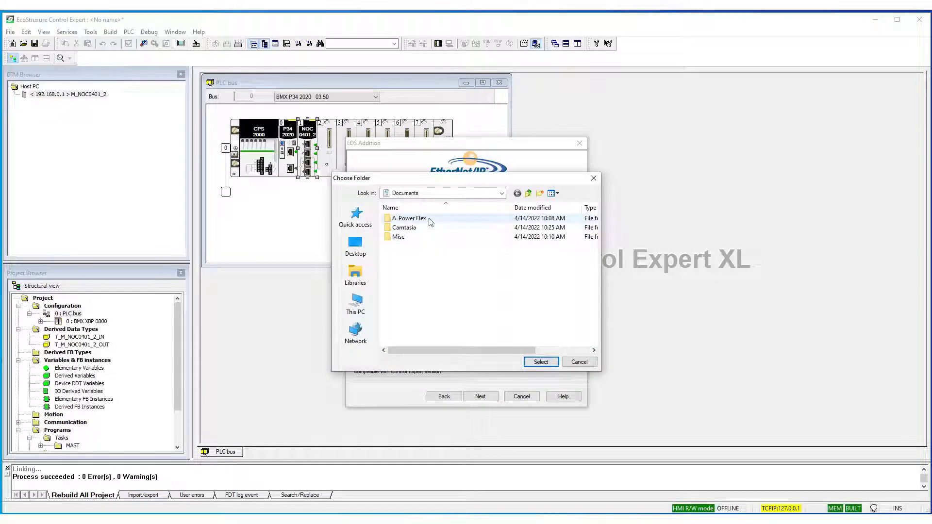
pyautogui.doubleClick(409, 218)
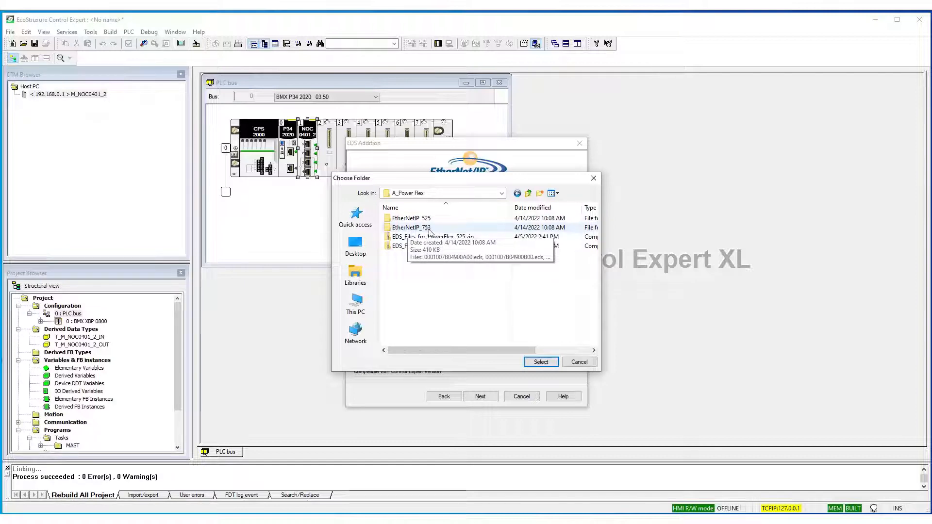
pyautogui.doubleClick(411, 227)
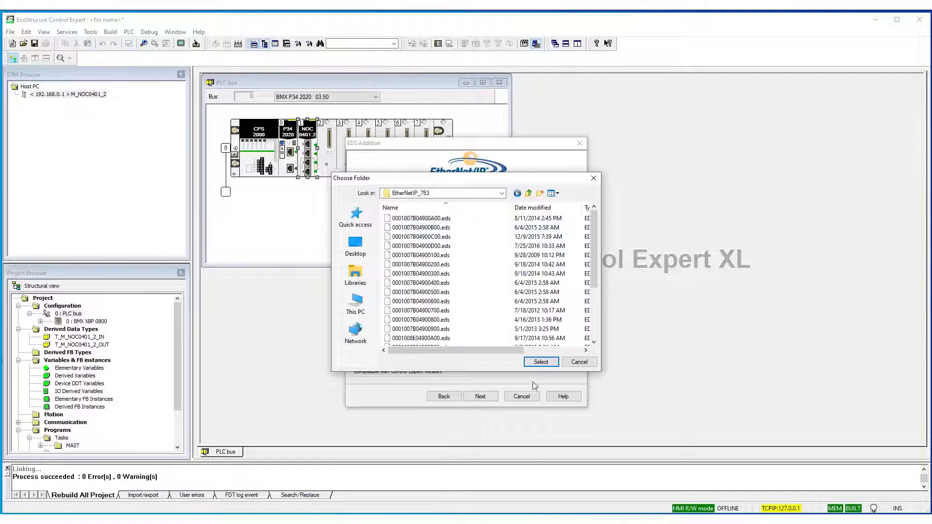
pyautogui.click(420, 246)
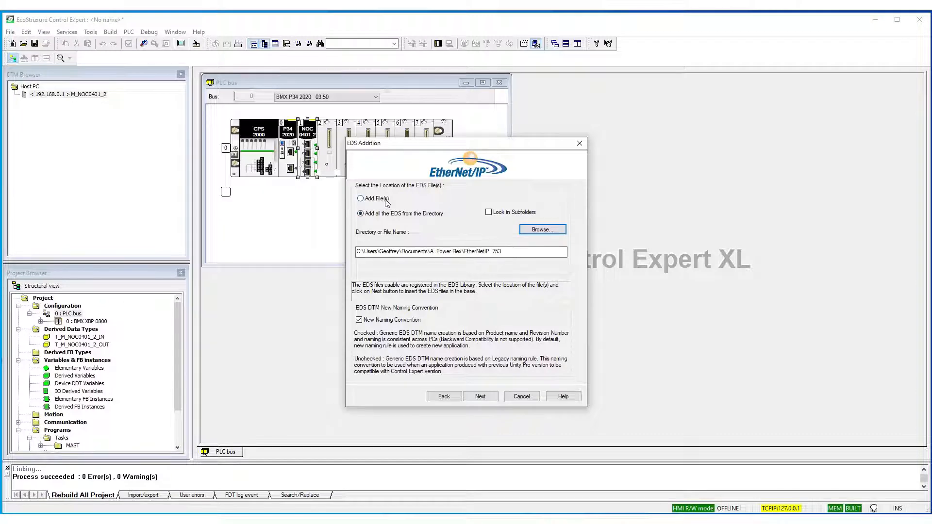
# - Keep 'Add all the EDS from the Directory' and proceed to the list of PowerFlex 753 EDS files
pyautogui.click(360, 198)
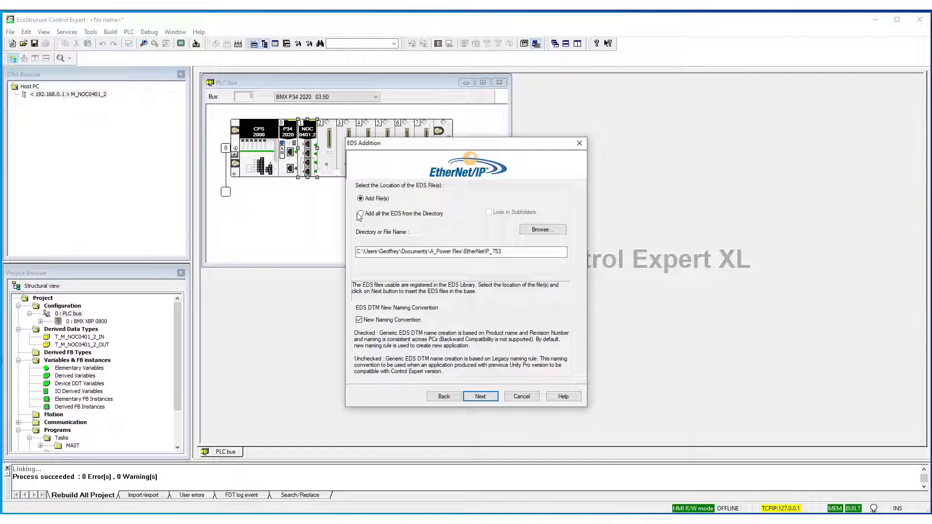
pyautogui.click(360, 214)
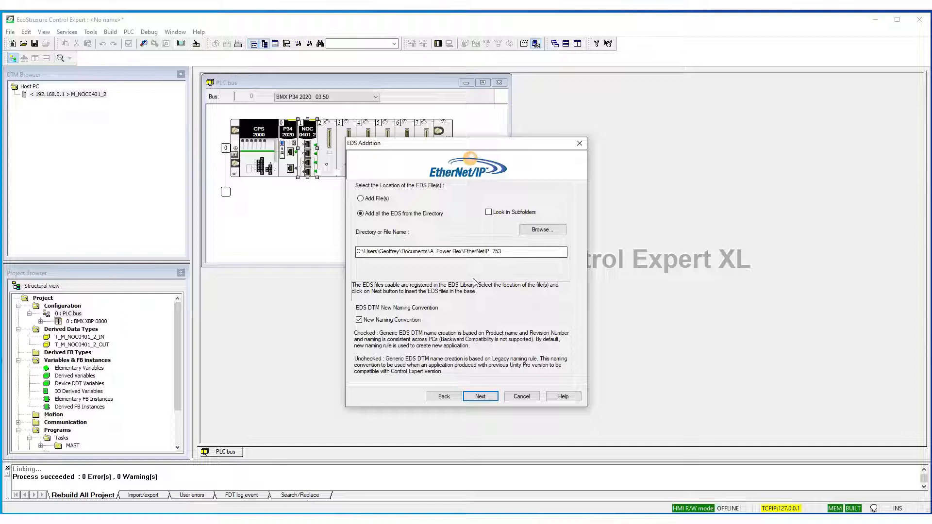
pyautogui.click(481, 396)
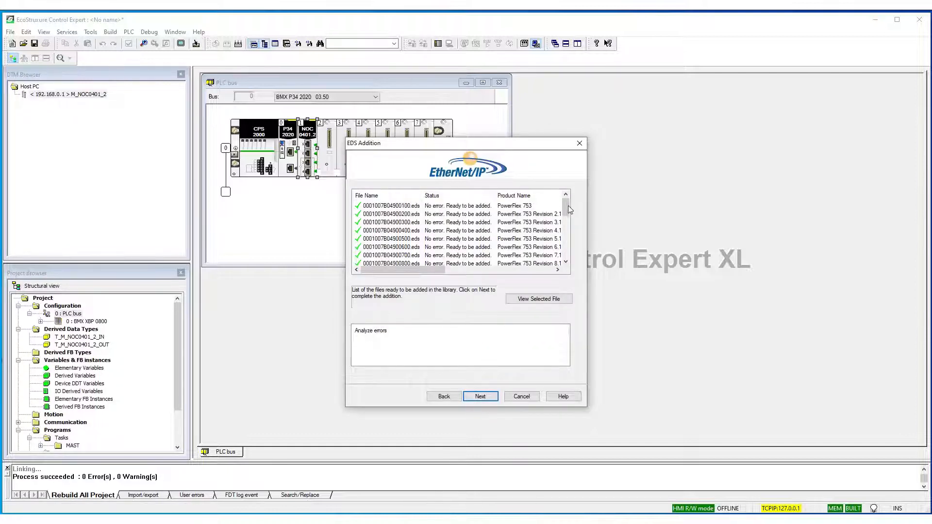
# - Review the file list and finish the wizard, adding the PowerFlex 753 EDS files
pyautogui.scroll(-3)
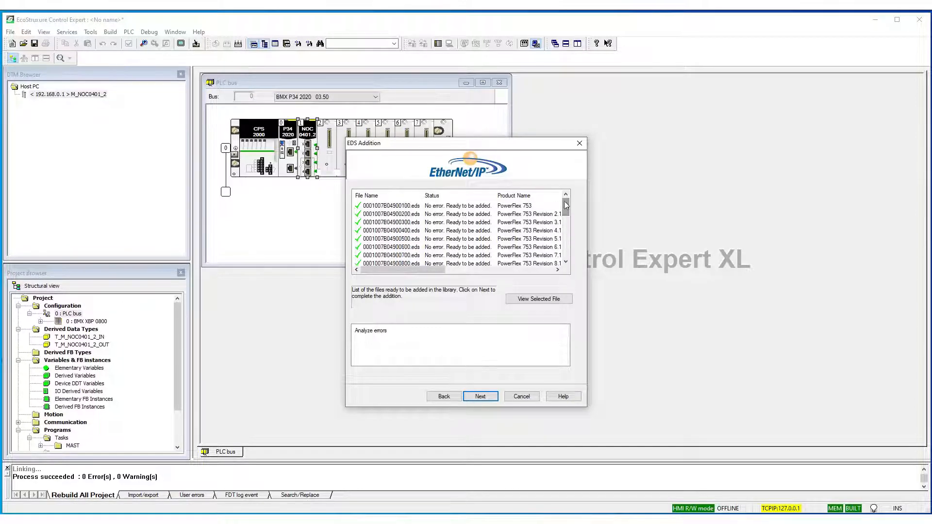
pyautogui.moveTo(481, 397)
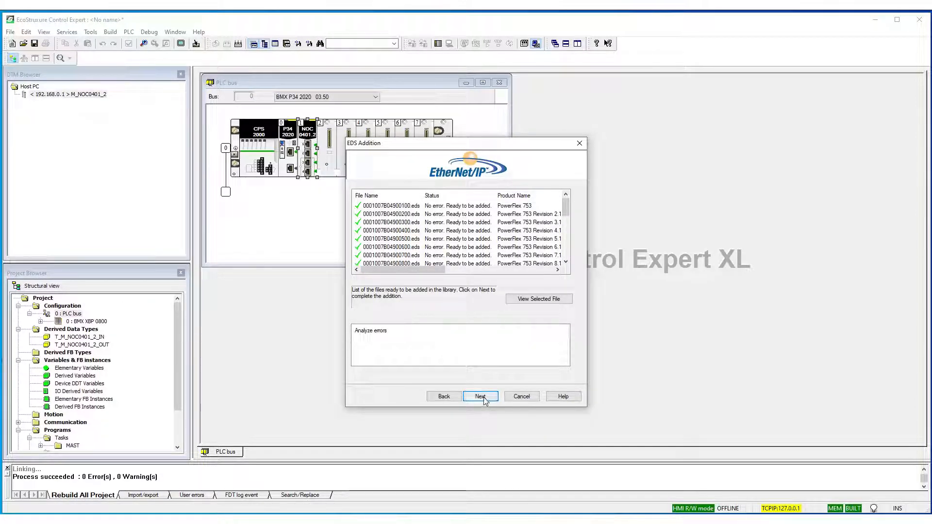
pyautogui.click(481, 396)
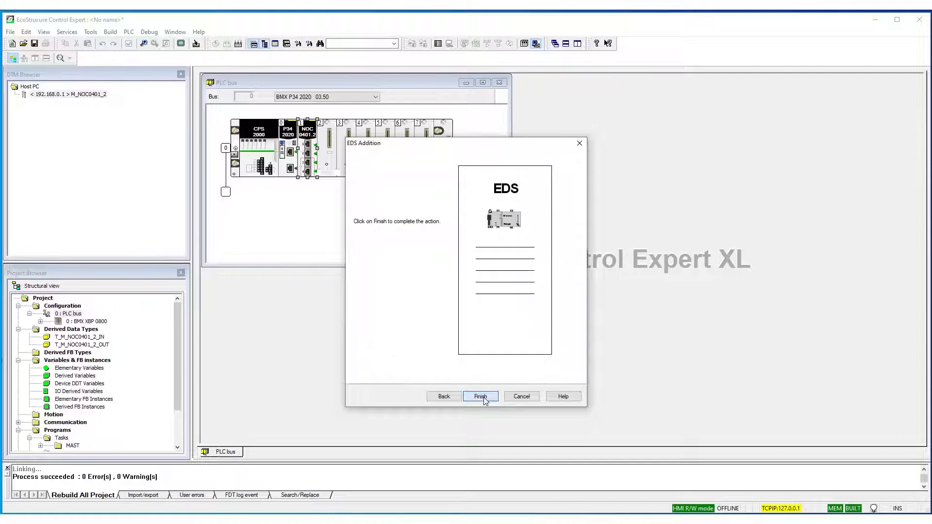
pyautogui.click(481, 396)
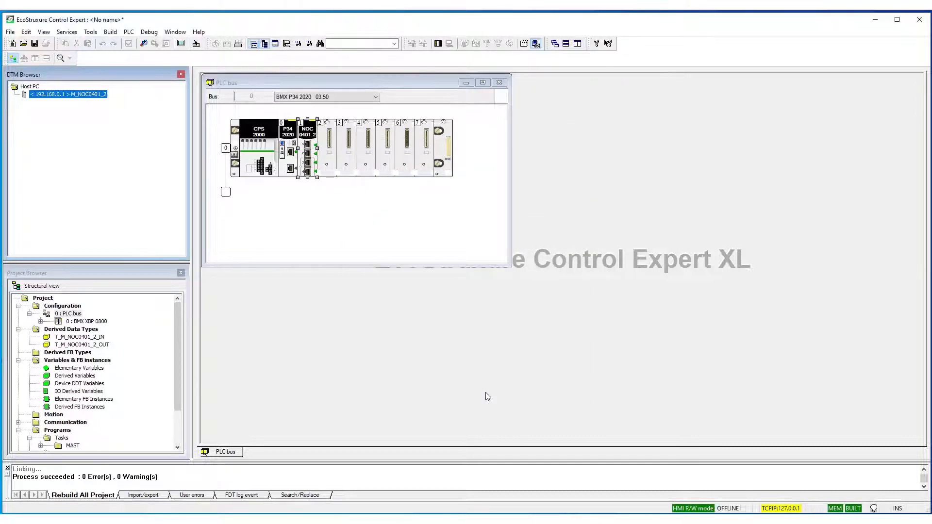
pyautogui.moveTo(110, 108)
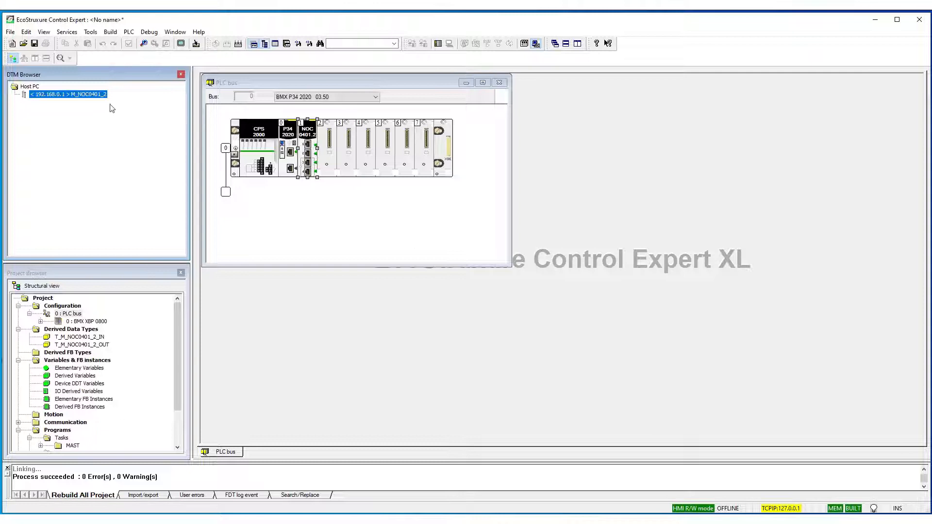
# - Update the DTM catalog in the Hardware Catalog so it picks up the new EDS files
pyautogui.rightClick(28, 86)
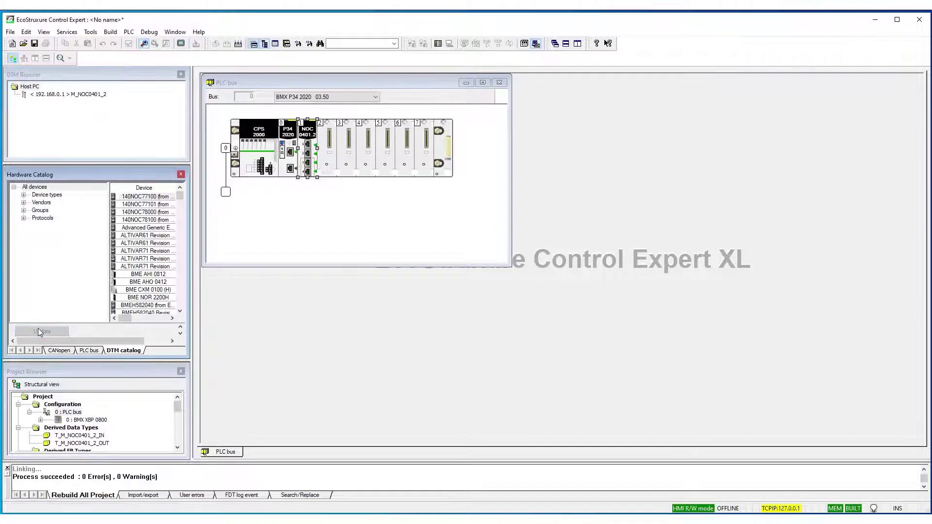
pyautogui.click(42, 331)
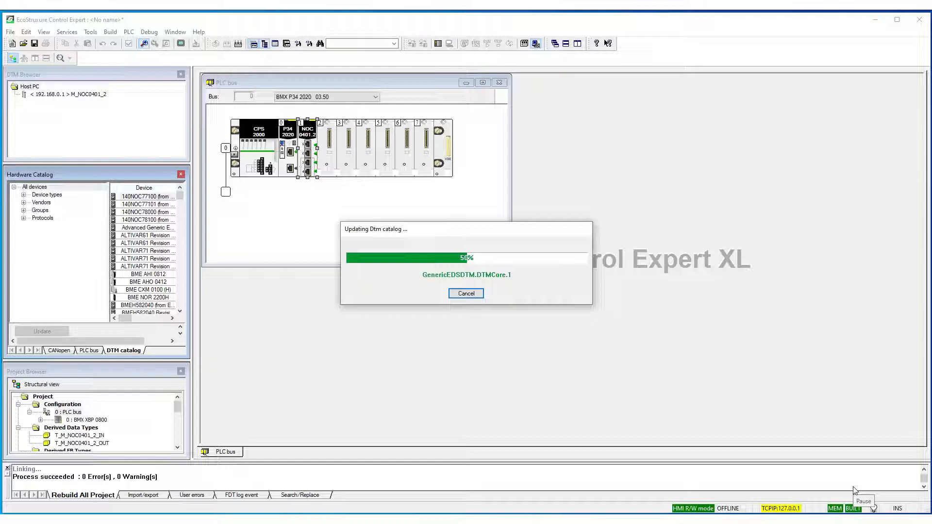
pyautogui.moveTo(855, 490)
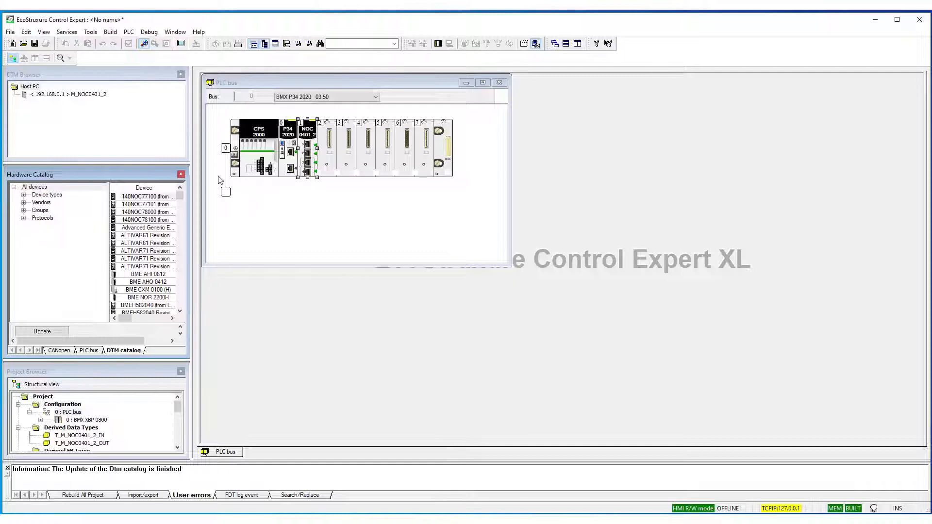
# - Close the Hardware Catalog and bring up the NOC node's device actions in the DTM Browser
pyautogui.click(182, 174)
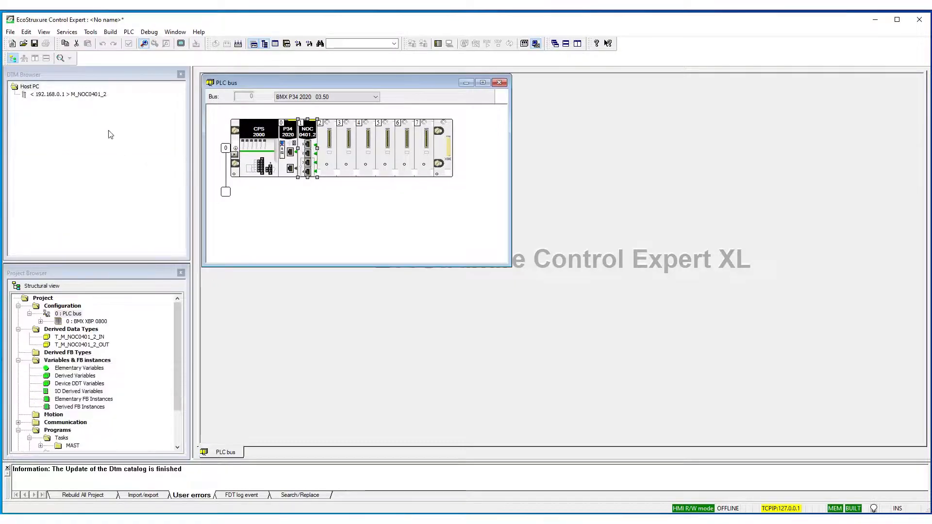
pyautogui.click(68, 94)
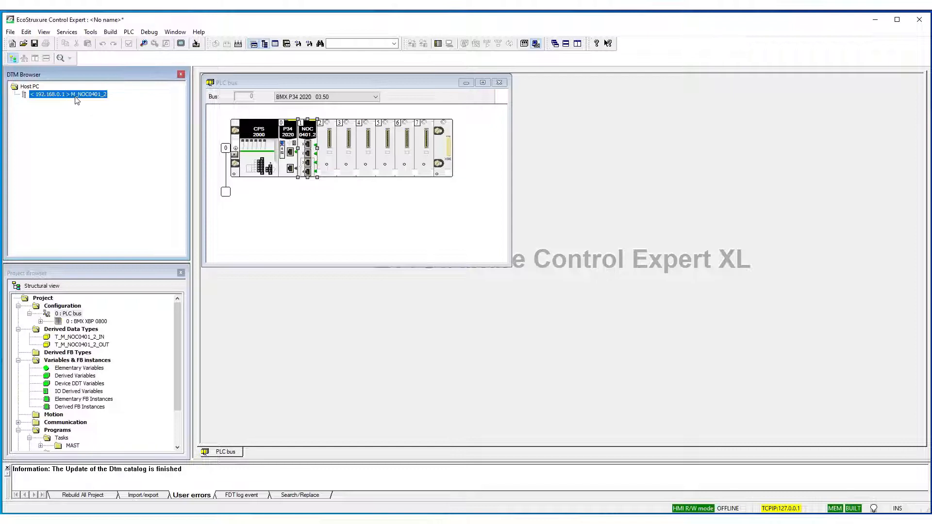
pyautogui.rightClick(67, 94)
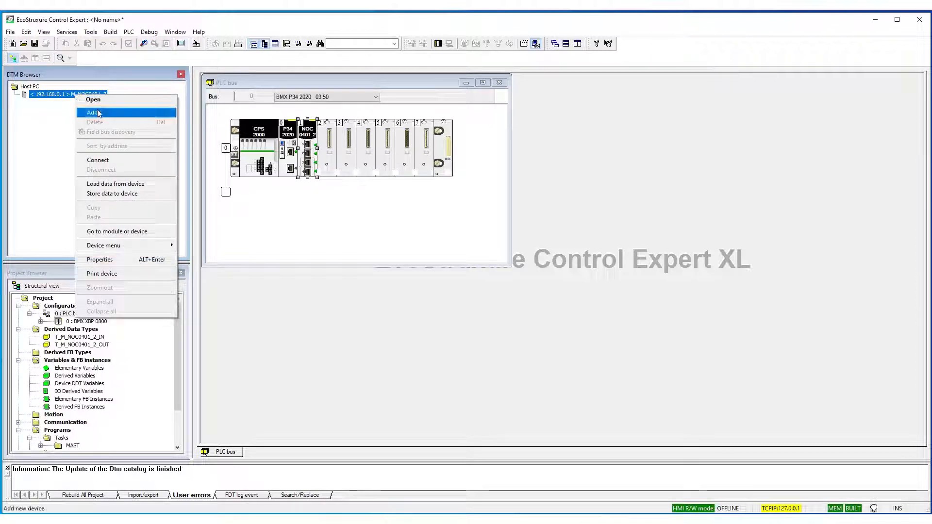
# - Start adding a device under the NOC and locate PowerFlex 753 Revision 1.1 (from EDS) in the list
pyautogui.click(93, 113)
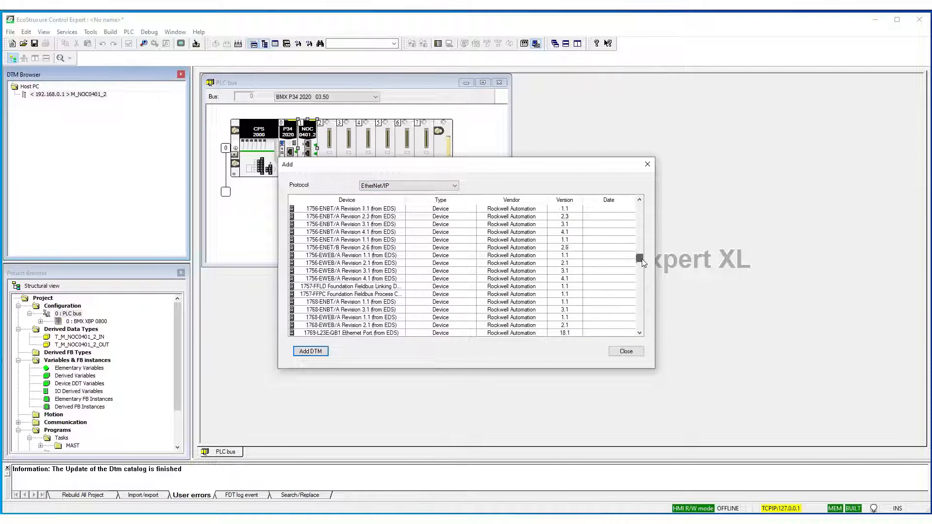
pyautogui.scroll(-3)
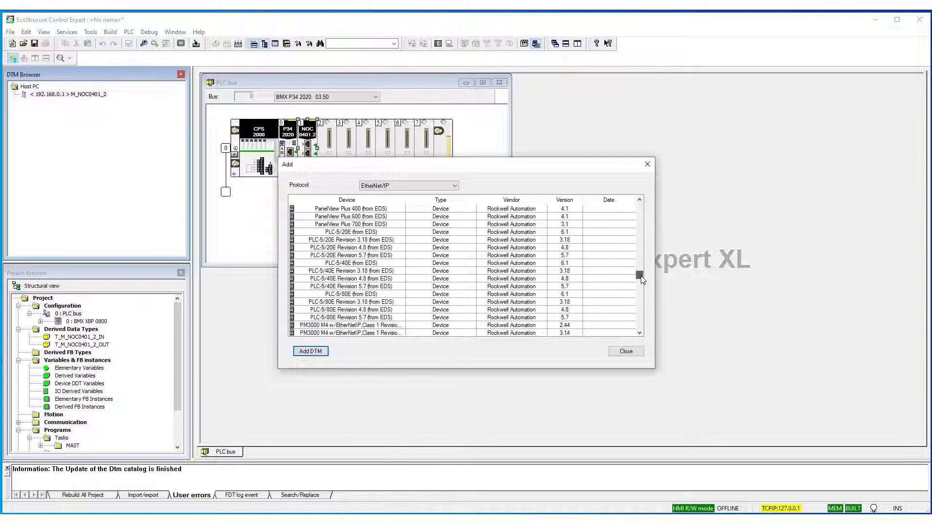
pyautogui.scroll(-3)
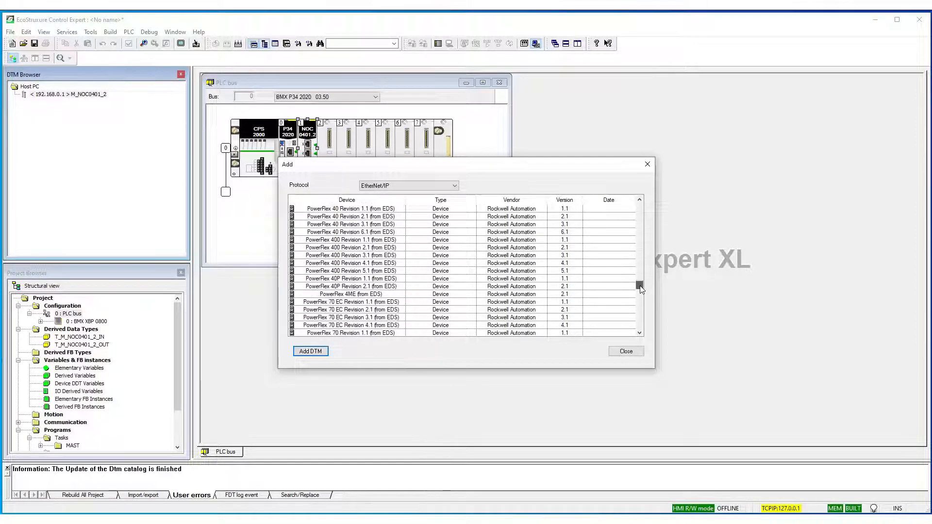
pyautogui.scroll(-3)
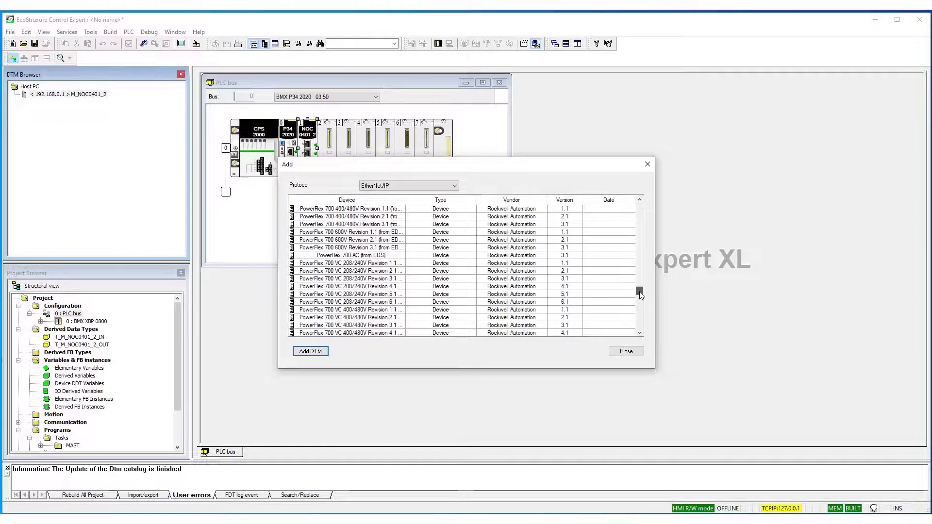
pyautogui.scroll(-3)
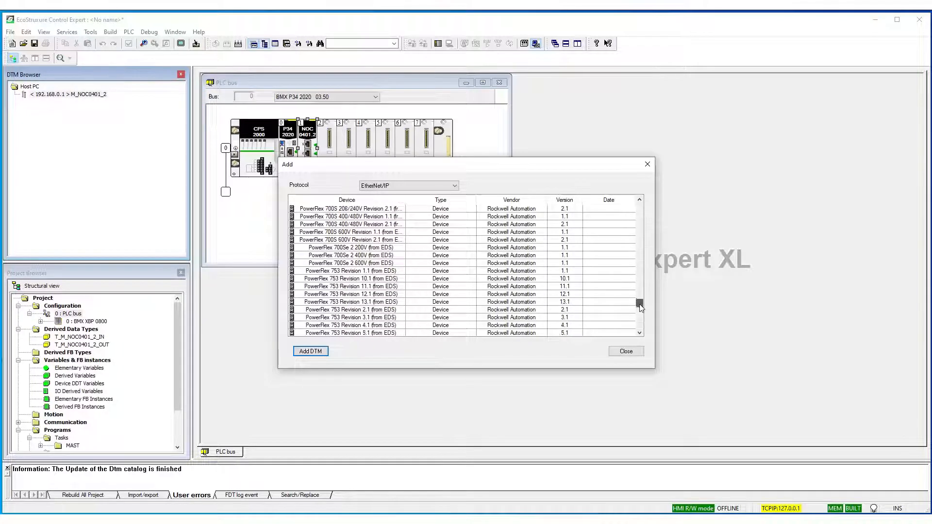
pyautogui.click(349, 255)
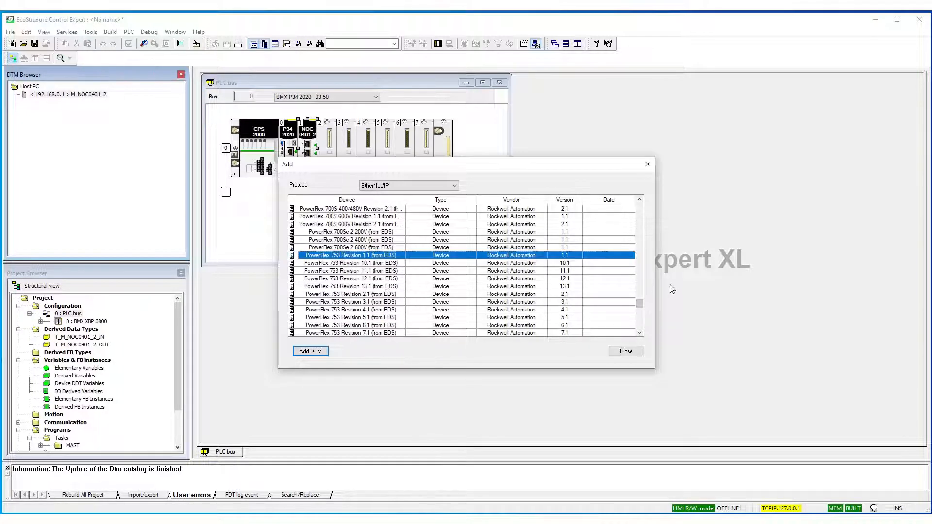
# - Settle on PowerFlex 753 Revision 1.1 over Revision 10.1 and add it as a DTM under the NOC
pyautogui.scroll(-3)
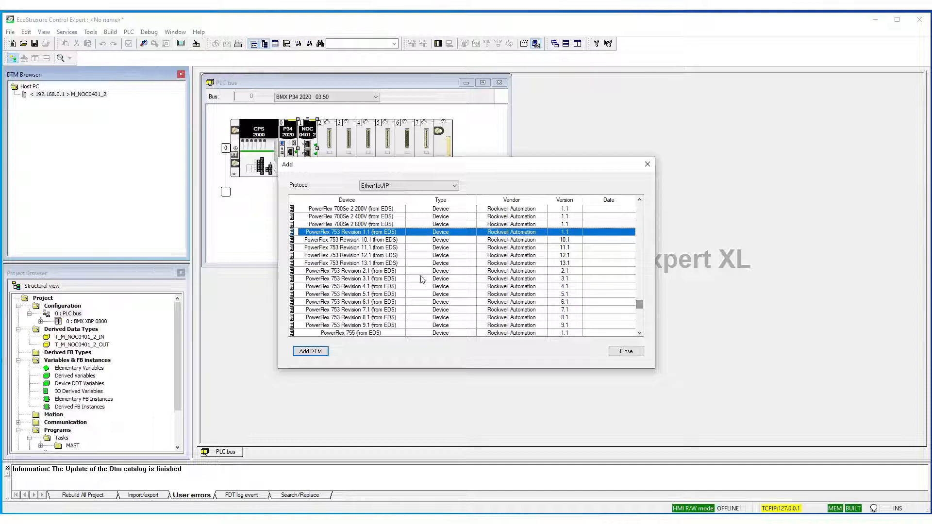
pyautogui.click(351, 239)
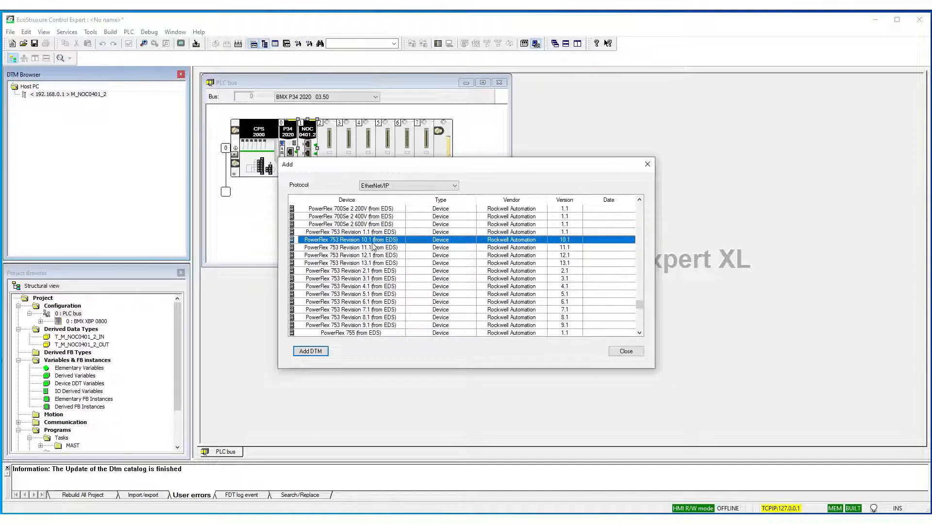
pyautogui.click(350, 232)
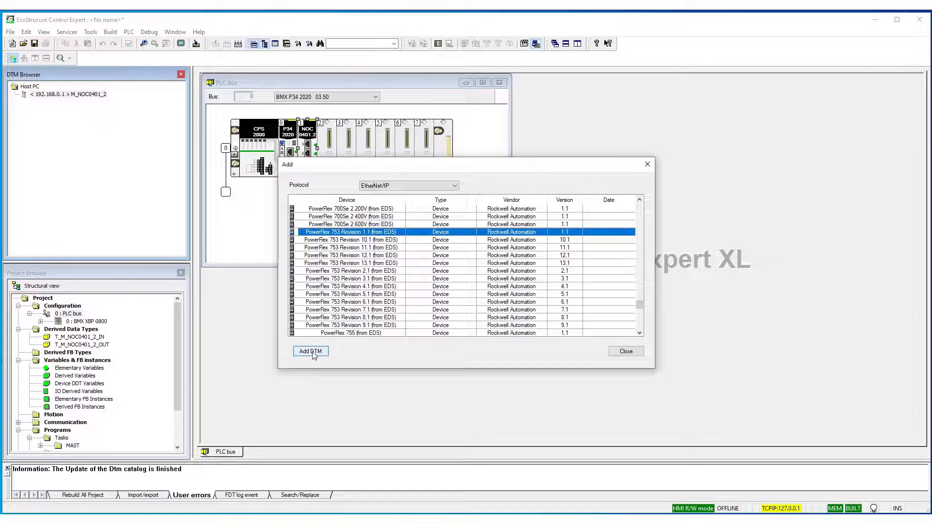
pyautogui.click(309, 351)
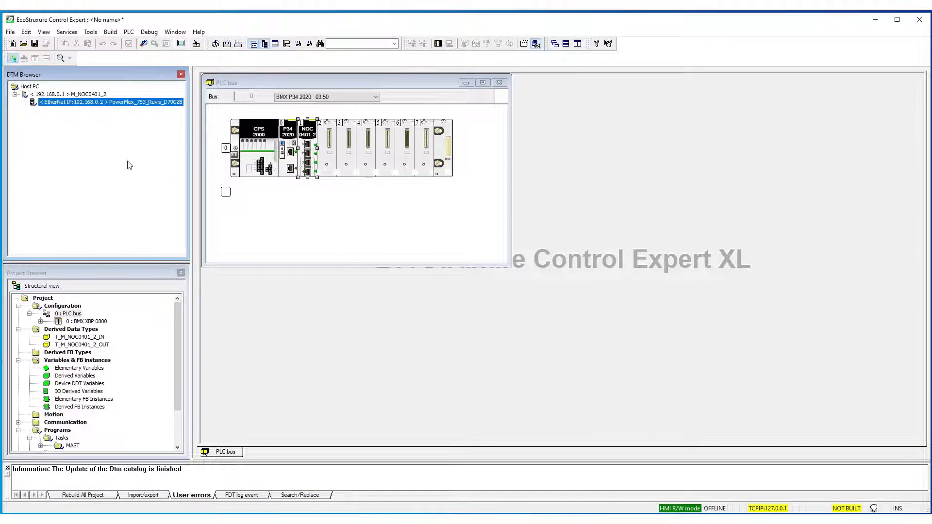
pyautogui.moveTo(475, 257)
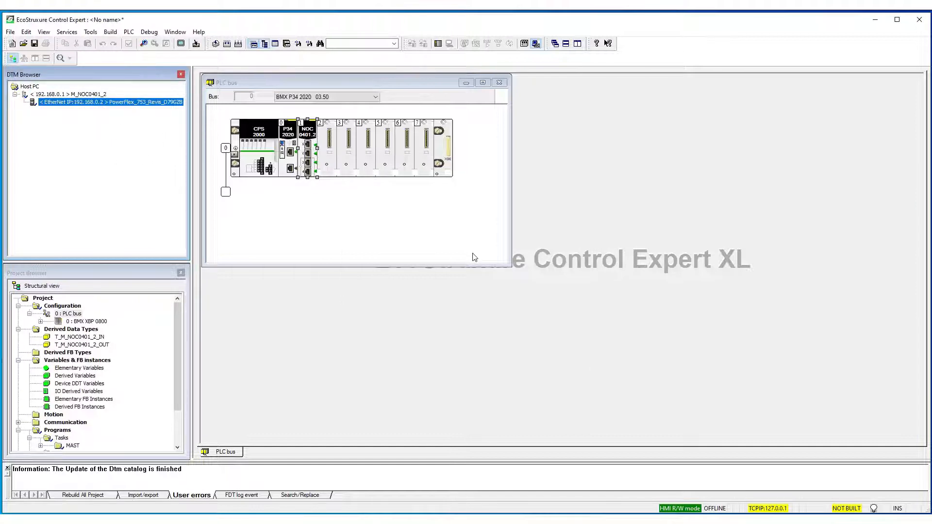